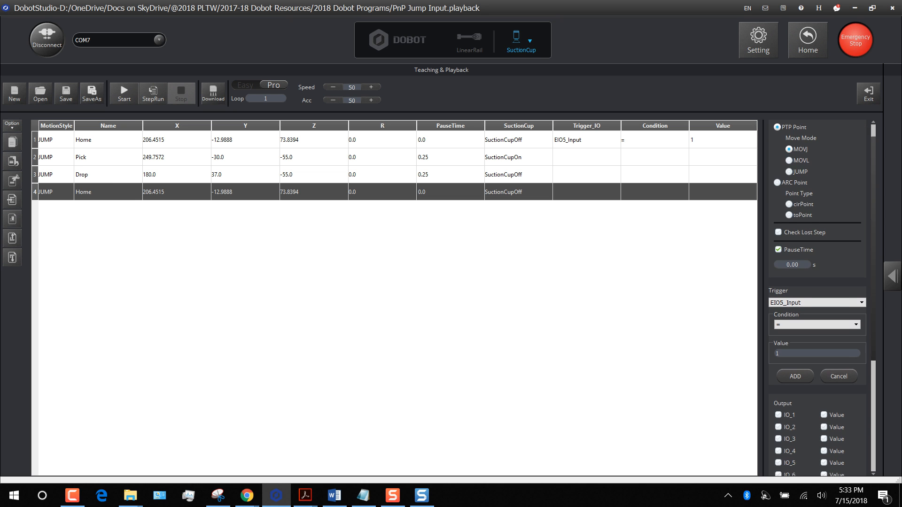
# - Scroll the Output panel down to reach IO_13 for the new EIO13 column
pyautogui.scroll(-3)
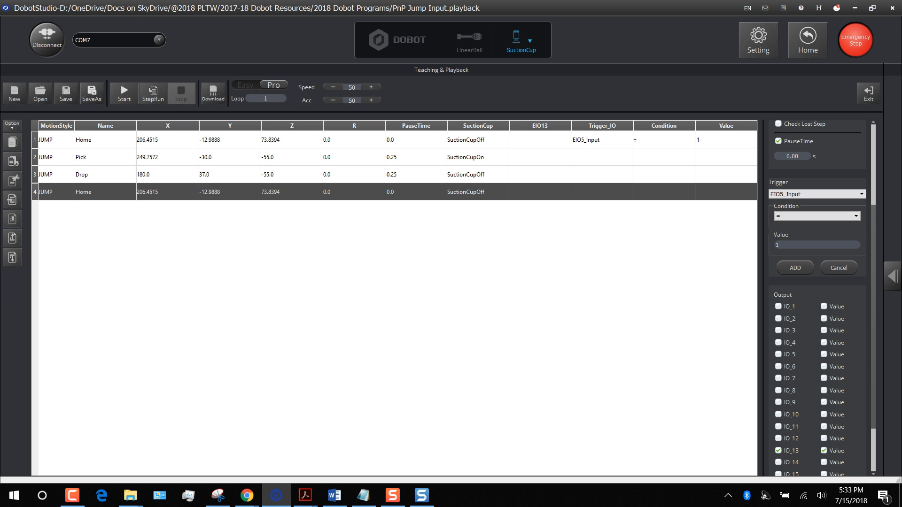
# - Set row 4's EIO13 cell to High in the playback table
pyautogui.click(538, 191)
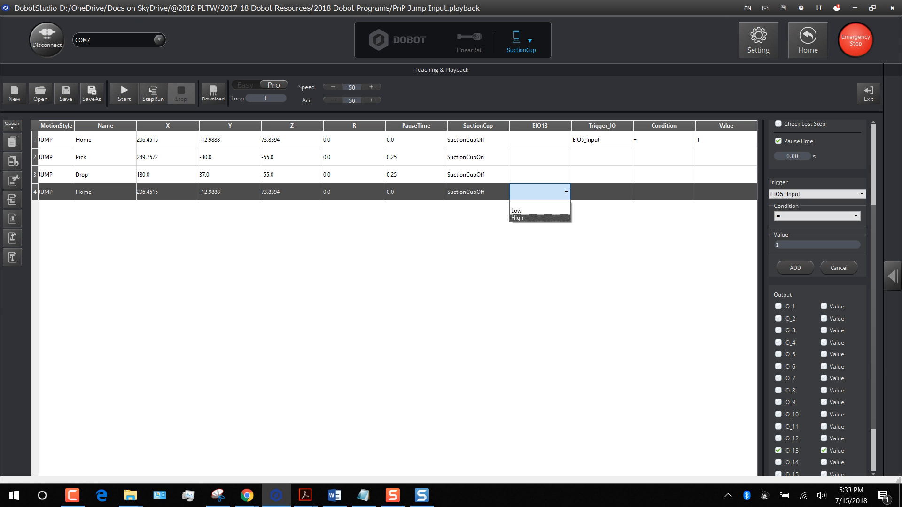
pyautogui.click(516, 218)
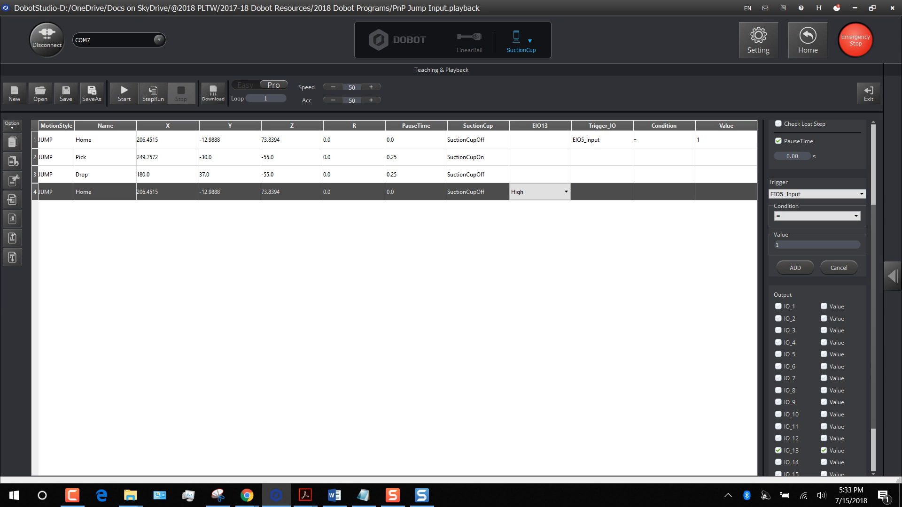
pyautogui.click(538, 191)
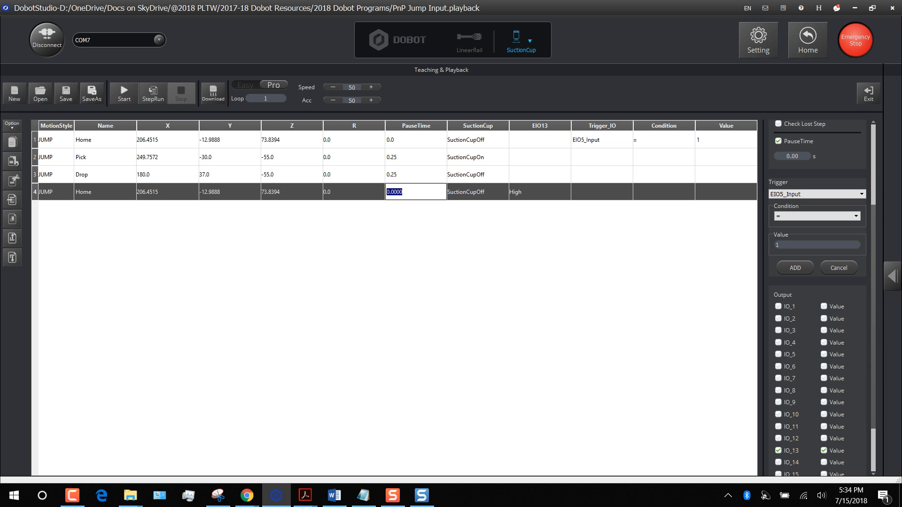
# - Enter 0.25 as the PauseTime for row 4, the Home step
pyautogui.write('.25')
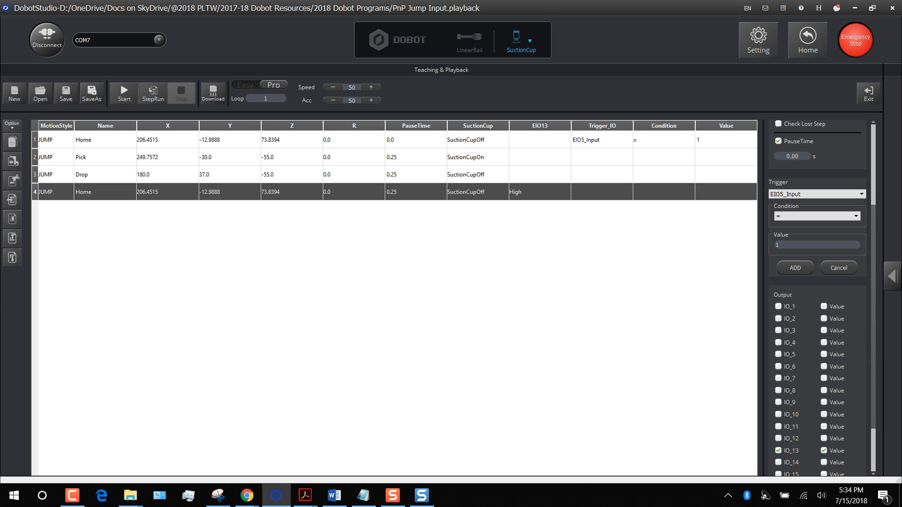
pyautogui.rightClick(57, 192)
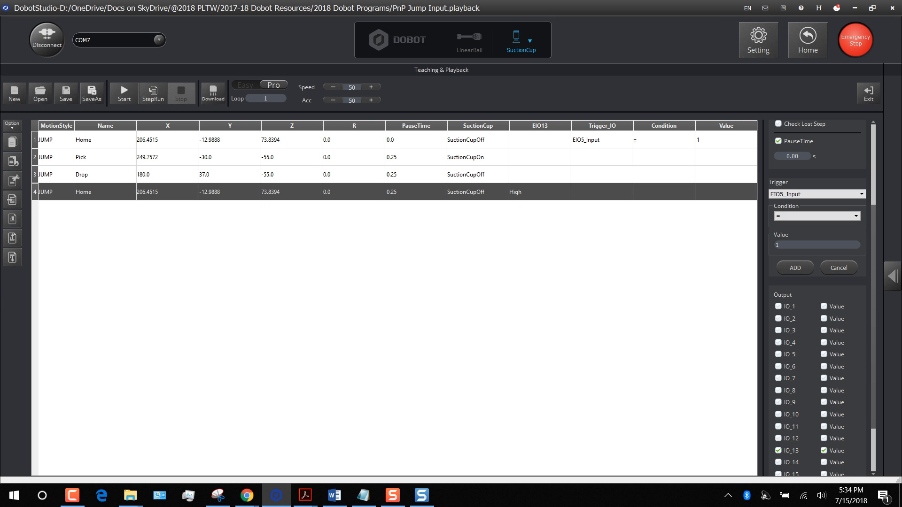
# - Copy row 4 into a new row 5 and set its EIO13 output to Low
pyautogui.rightClick(82, 192)
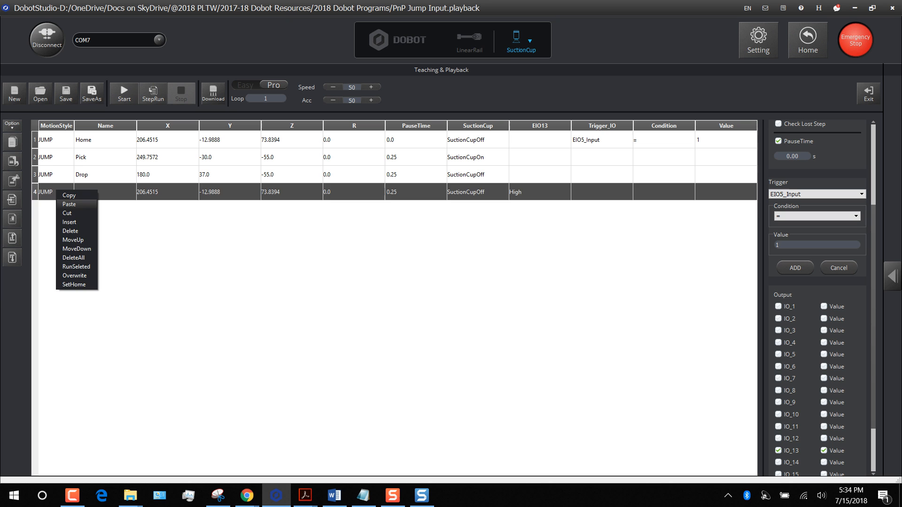
pyautogui.click(68, 204)
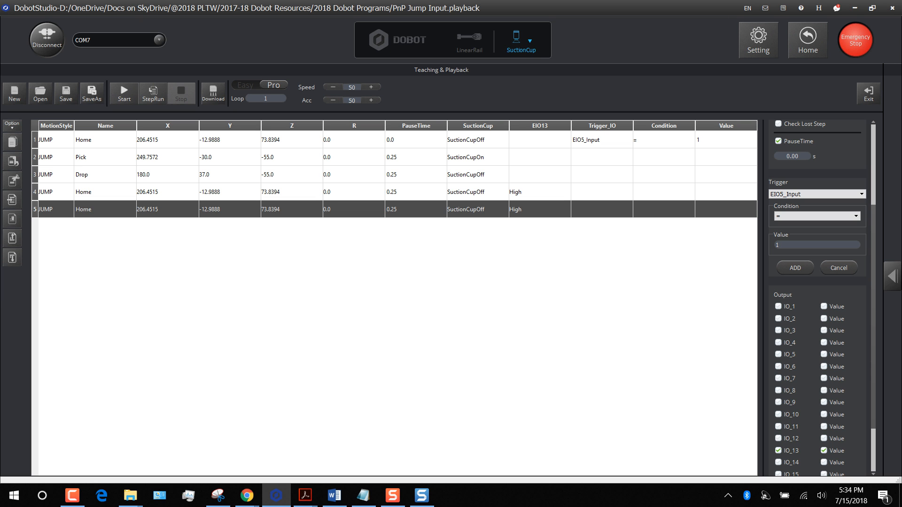
pyautogui.click(539, 208)
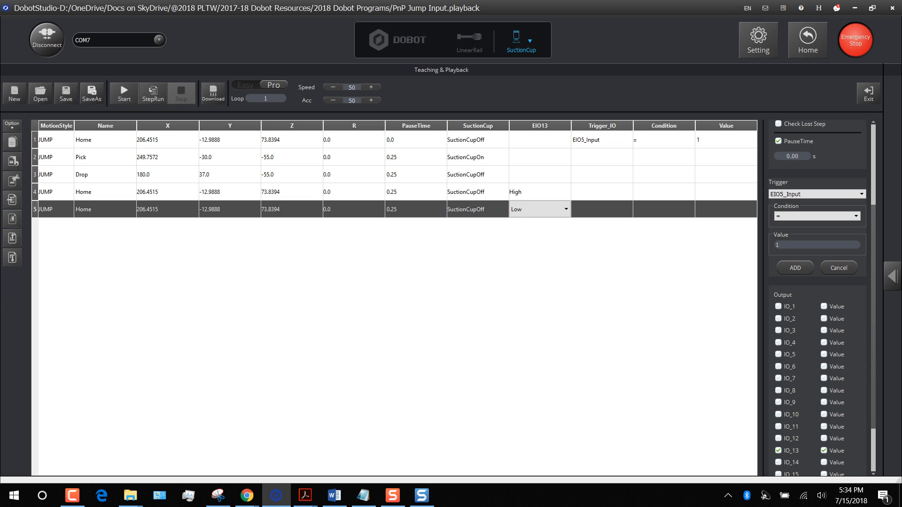